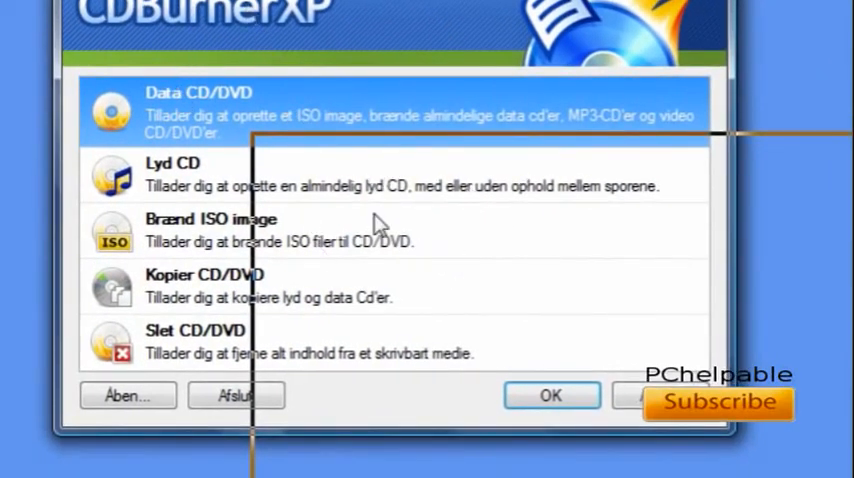
pyautogui.moveTo(335, 118)
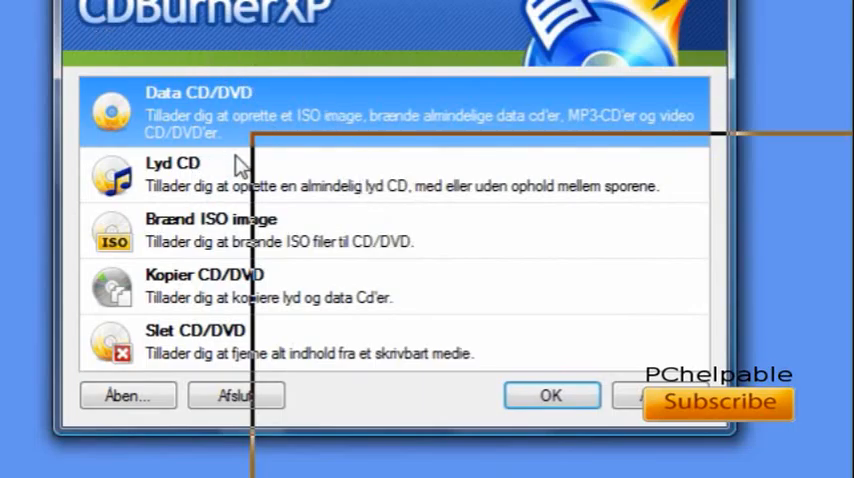
pyautogui.moveTo(248, 185)
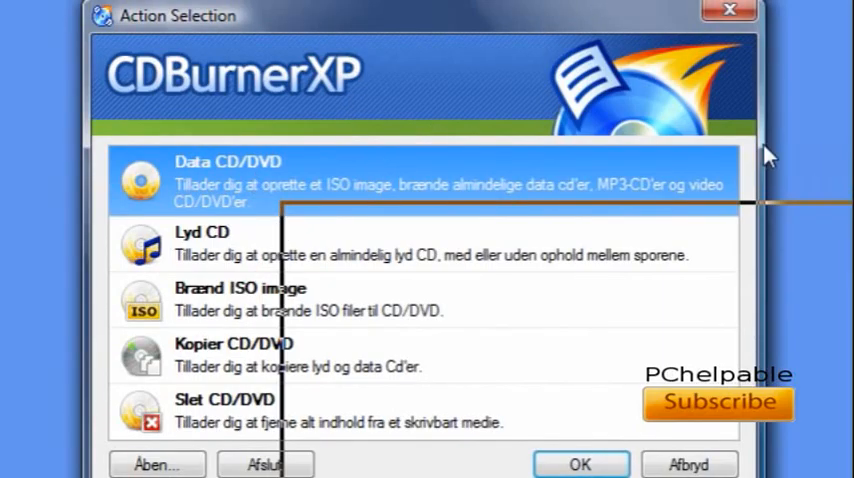
pyautogui.moveTo(388, 124)
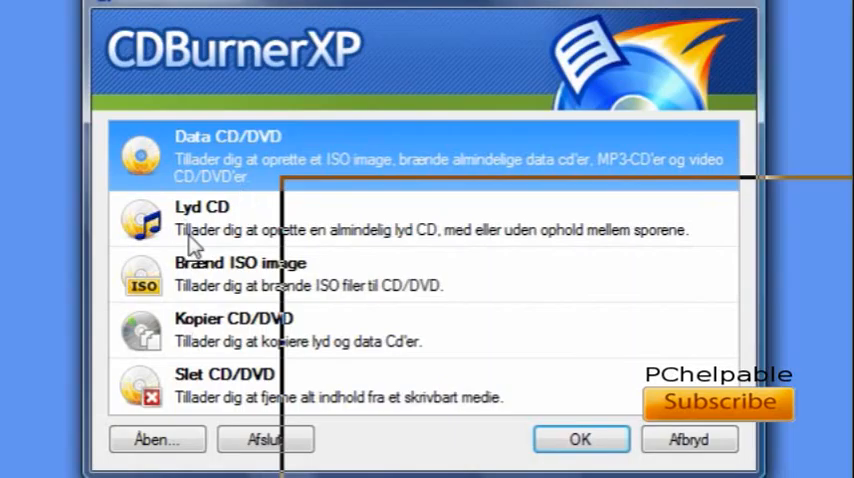
pyautogui.moveTo(220, 160)
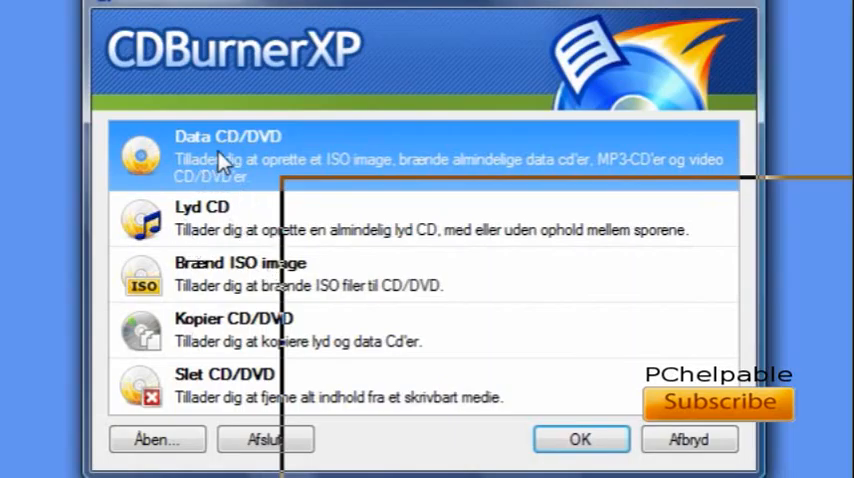
pyautogui.moveTo(245, 237)
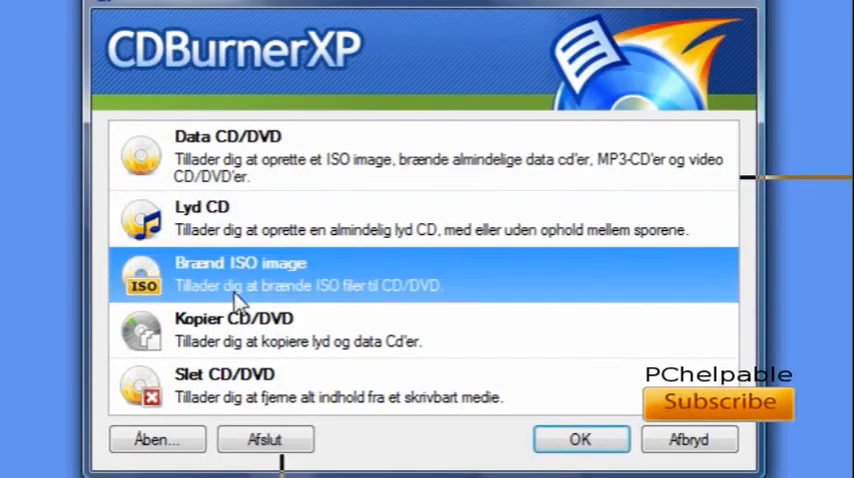
pyautogui.moveTo(267, 345)
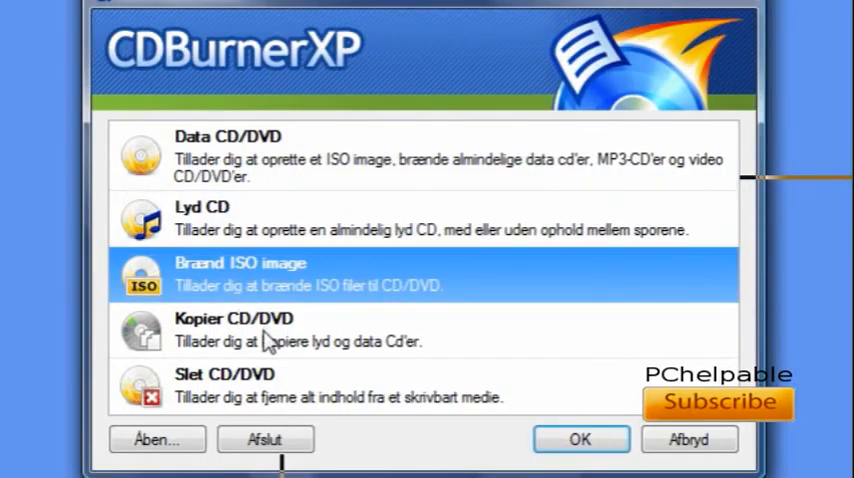
# Start a Data CD/DVD compilation from the Action Selection dialog
pyautogui.click(240, 385)
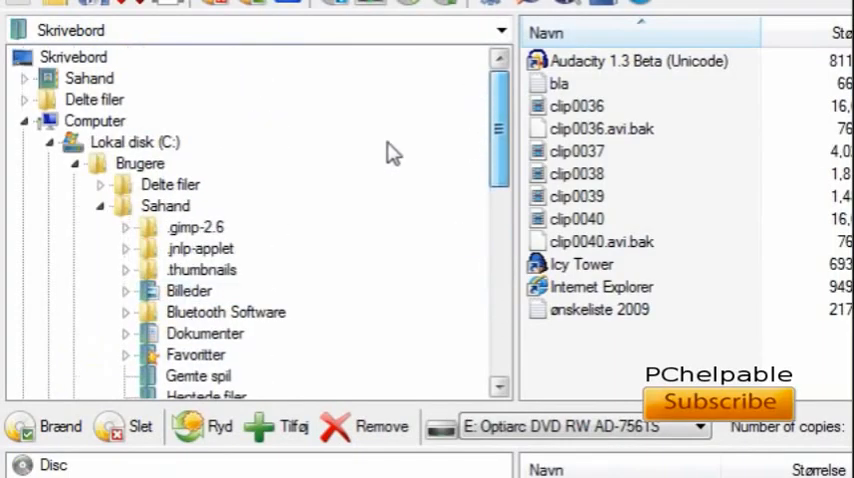
pyautogui.click(94, 120)
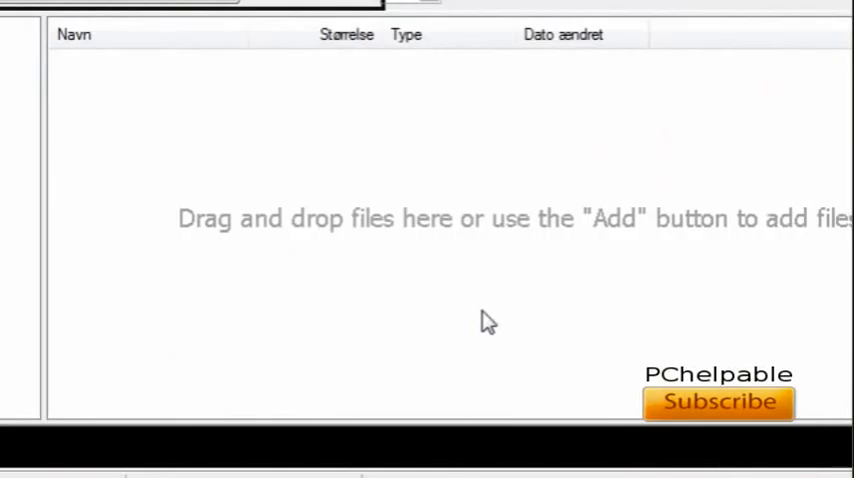
pyautogui.moveTo(163, 202)
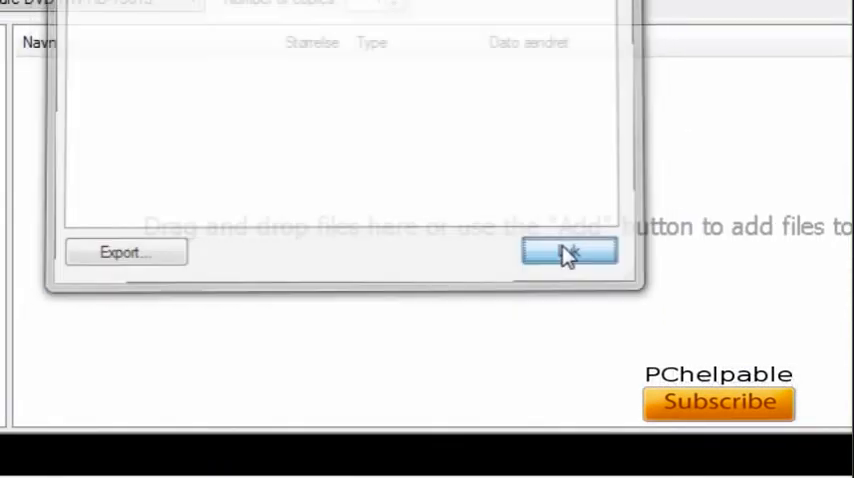
# Dismiss the information window and scroll the Skrivebord file list above the empty disc list
pyautogui.click(569, 251)
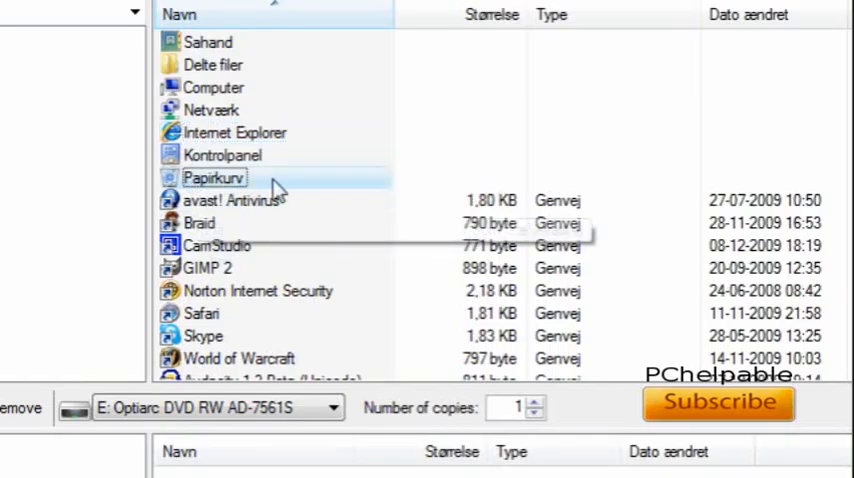
pyautogui.scroll(-3)
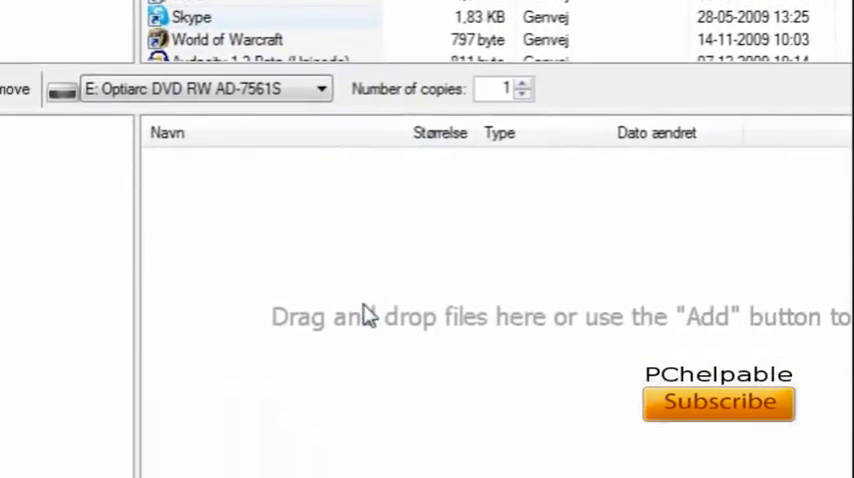